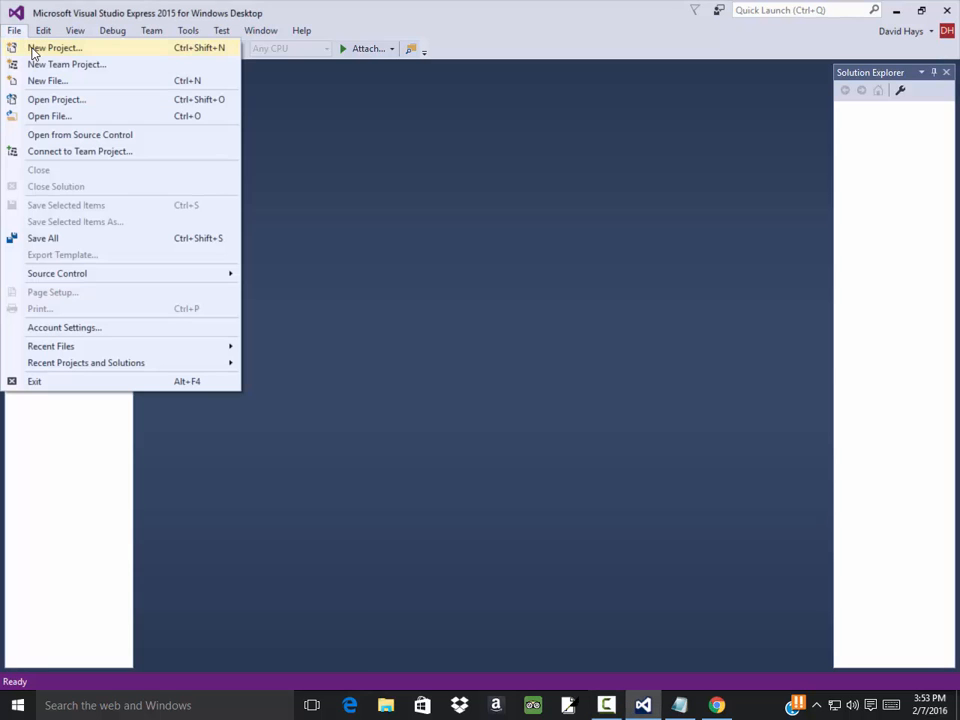
Create a new C# Windows Forms project named Example_Pizza_Application
{"action": "left_click", "coordinate": [54, 48]}
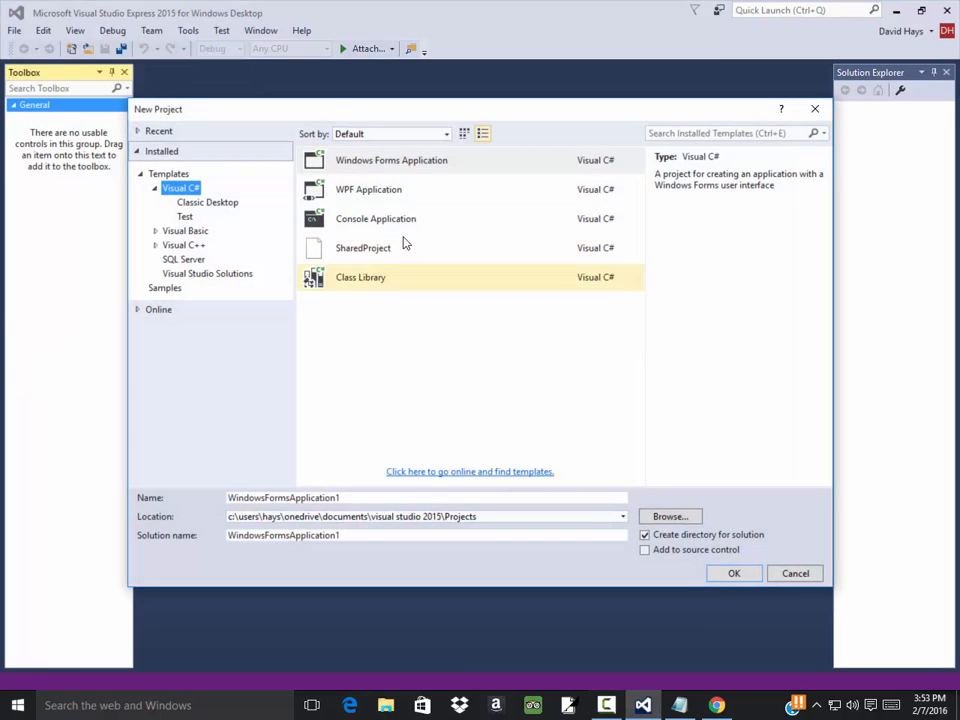
{"action": "left_click", "coordinate": [392, 160]}
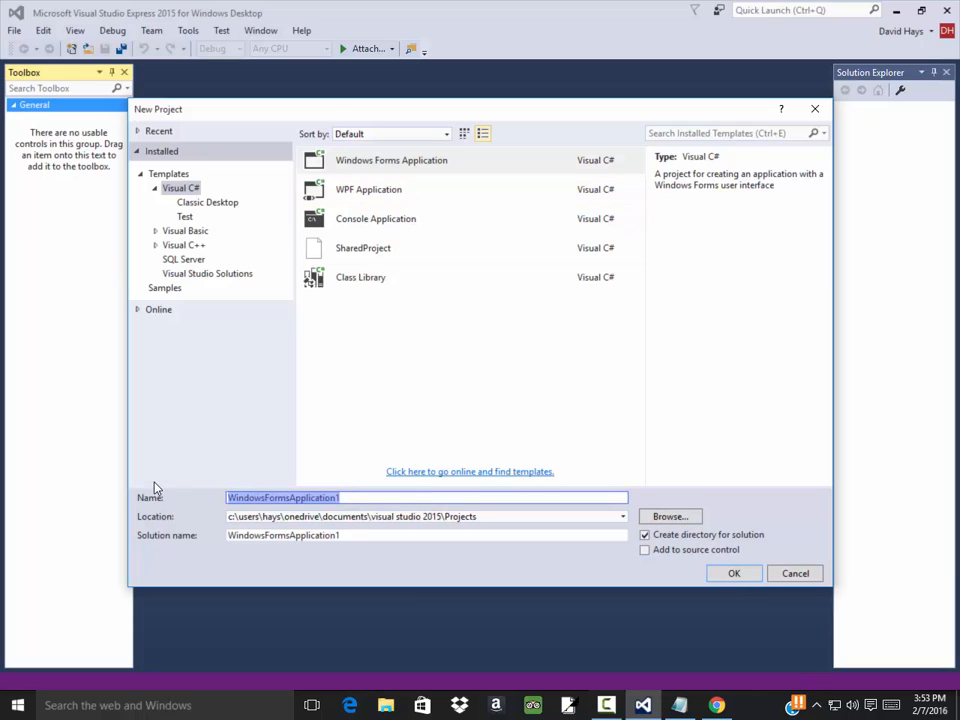
{"action": "type", "text": "Example"}
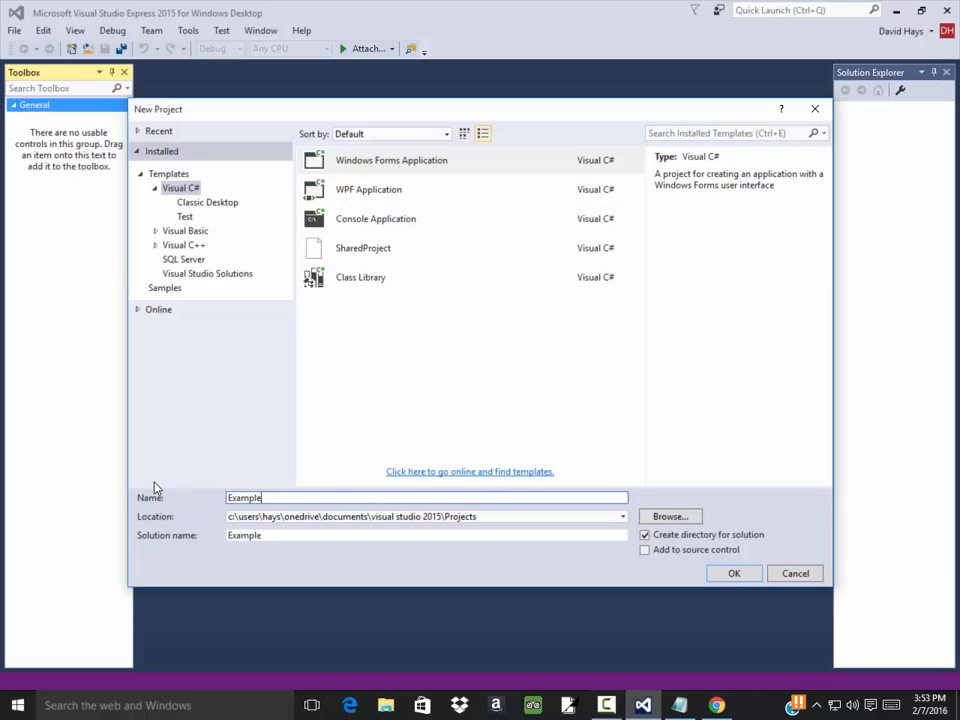
{"action": "type", "text": "_Pi"}
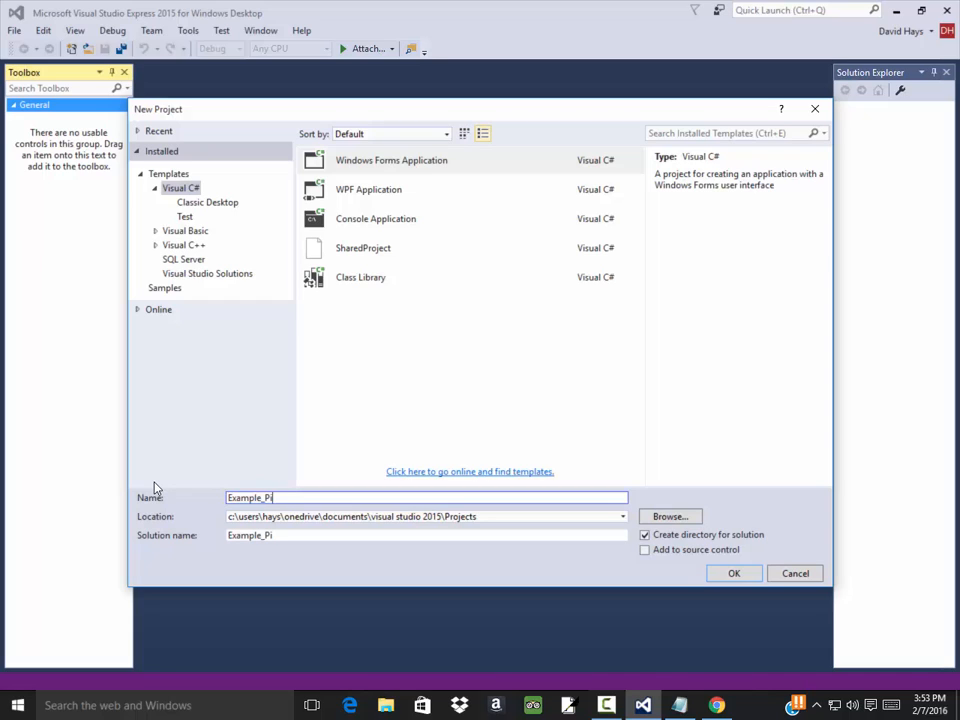
{"action": "type", "text": "zza_"}
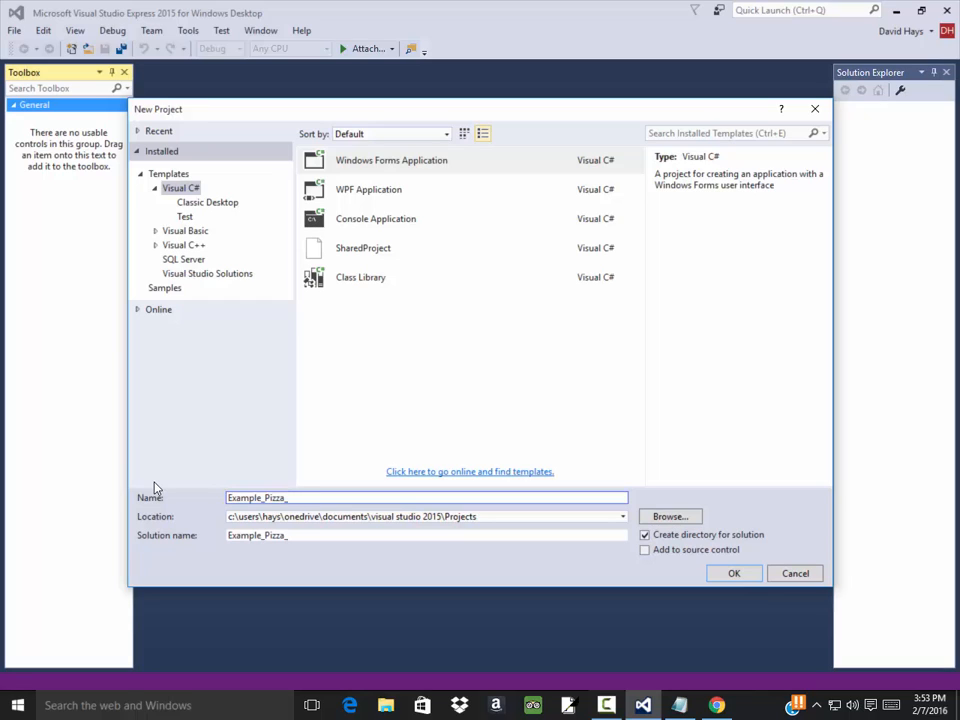
{"action": "type", "text": "Appli"}
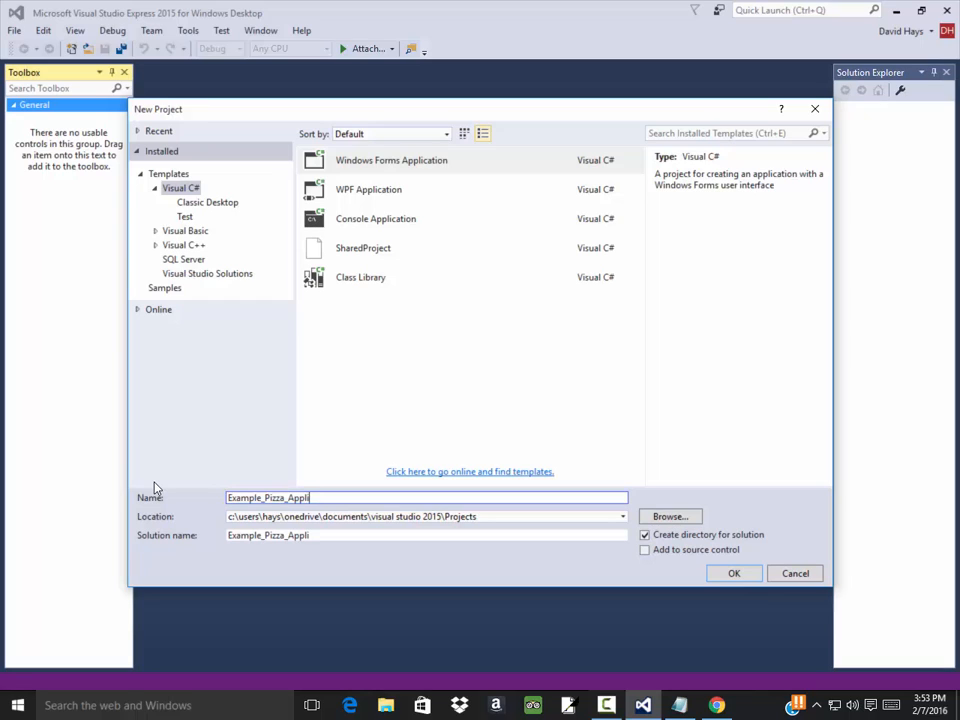
{"action": "type", "text": "cation"}
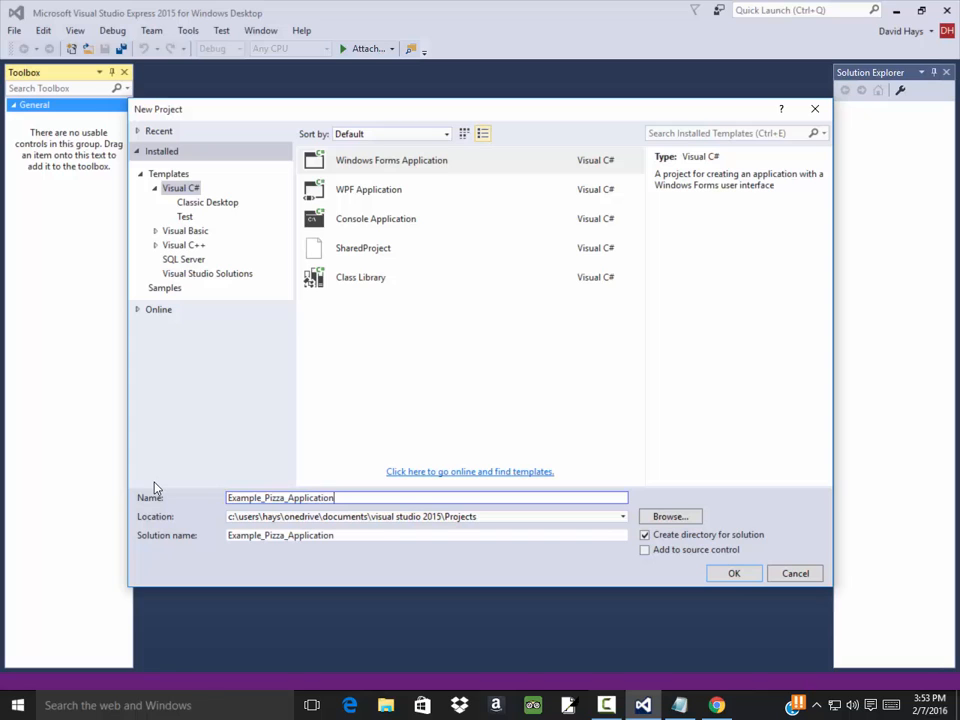
{"action": "left_click", "coordinate": [734, 572]}
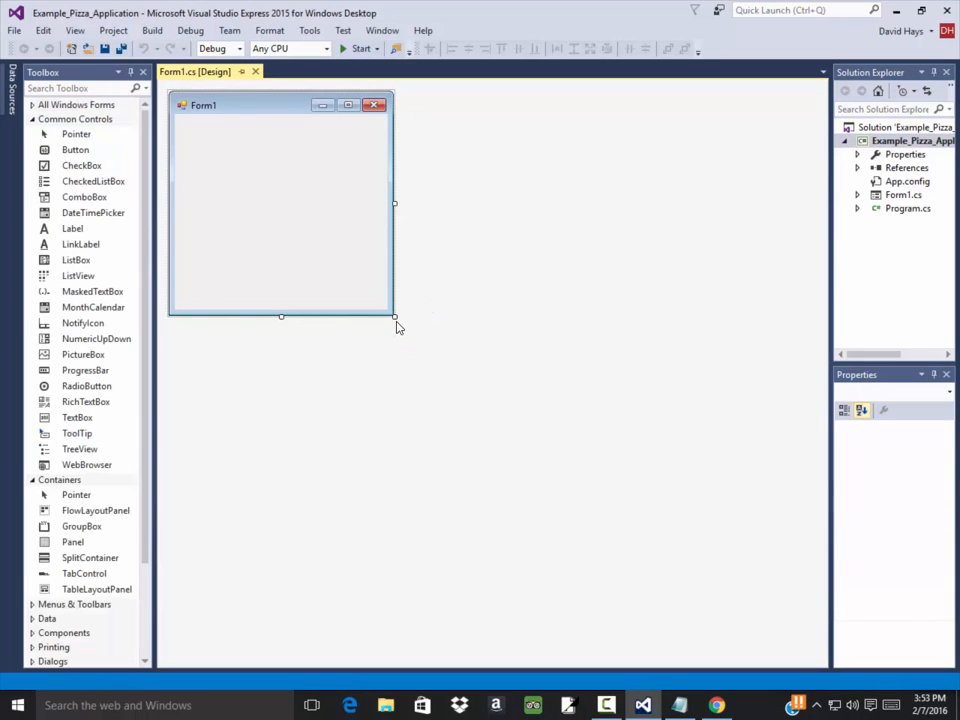
Enlarge Form1 and position a resized listBox1 near the top of the form
{"action": "left_click_drag", "start_coordinate": [394, 316], "coordinate": [632, 512]}
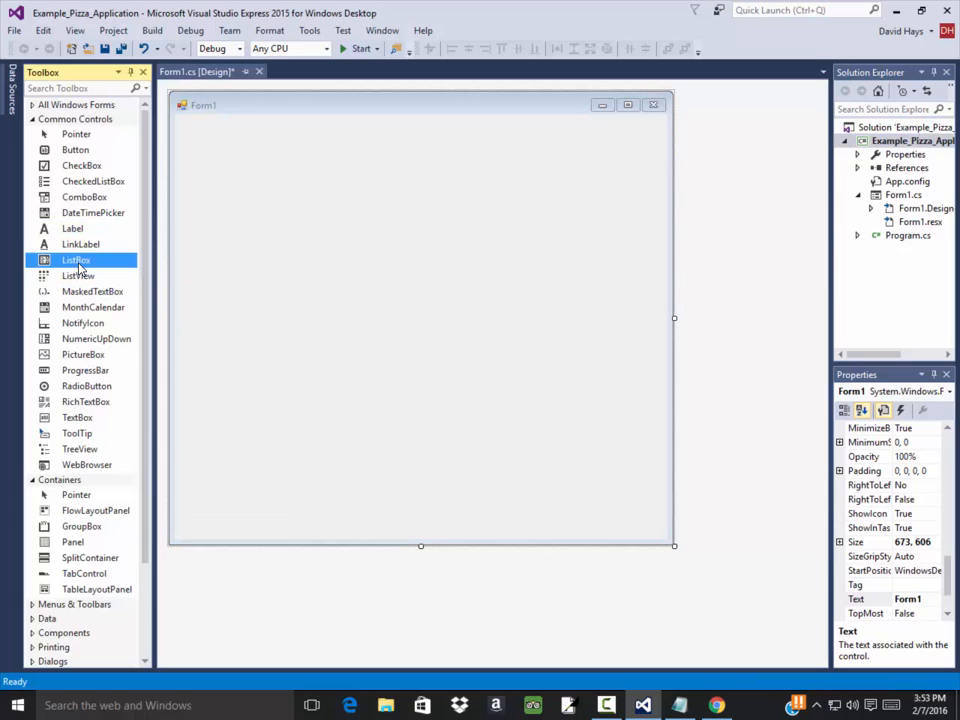
{"action": "left_click_drag", "start_coordinate": [76, 260], "coordinate": [218, 150]}
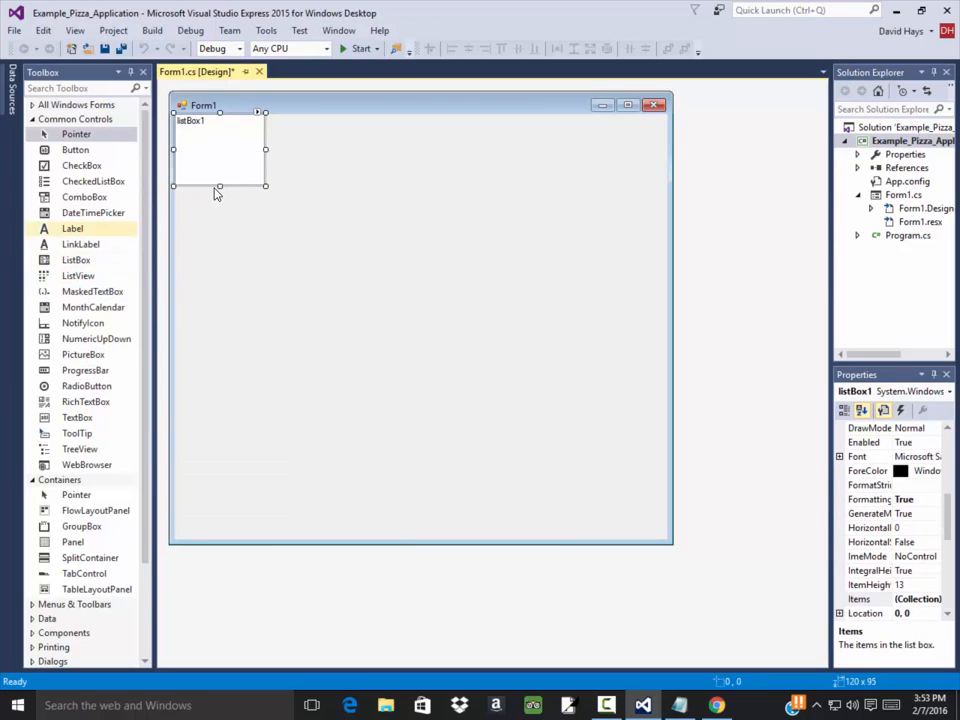
{"action": "left_click_drag", "start_coordinate": [218, 148], "coordinate": [260, 170]}
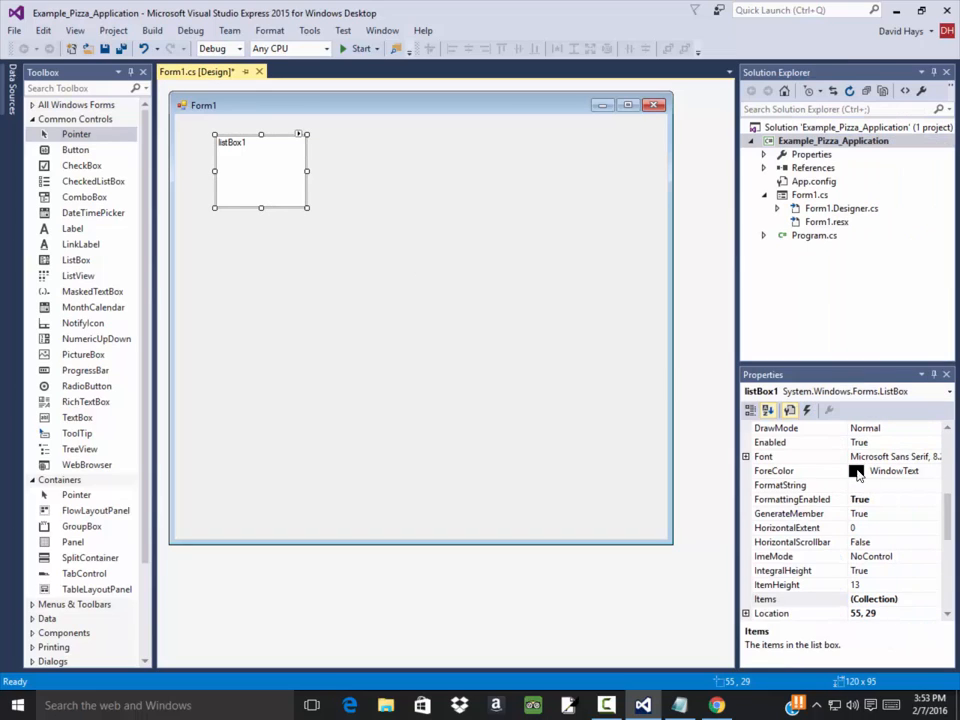
Increase the list box's font size in the Font property
{"action": "left_click", "coordinate": [746, 456]}
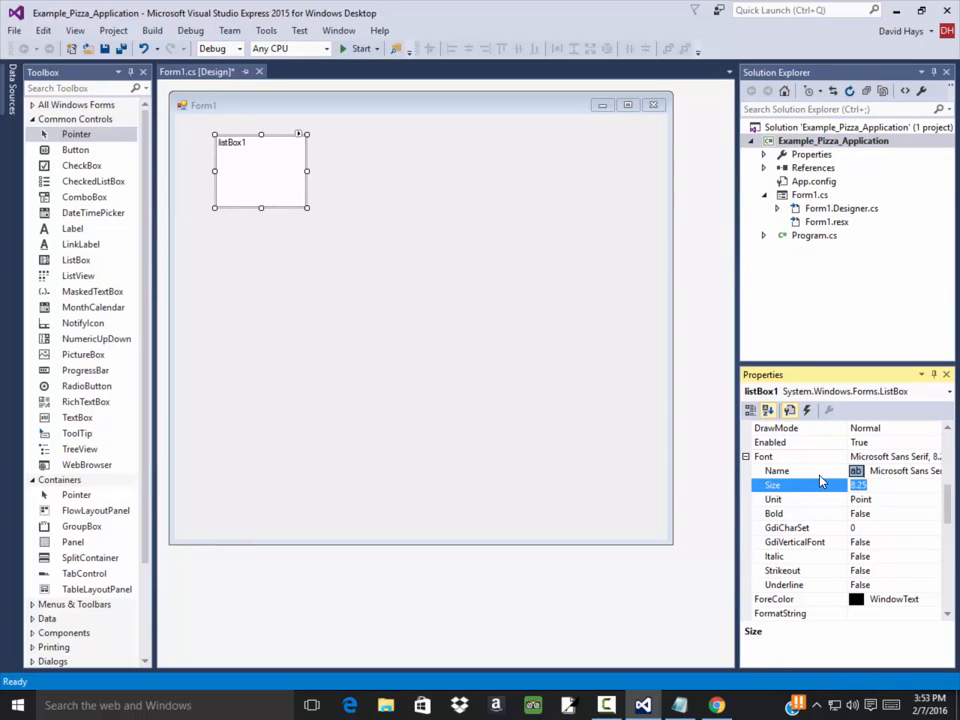
{"action": "left_click", "coordinate": [932, 540]}
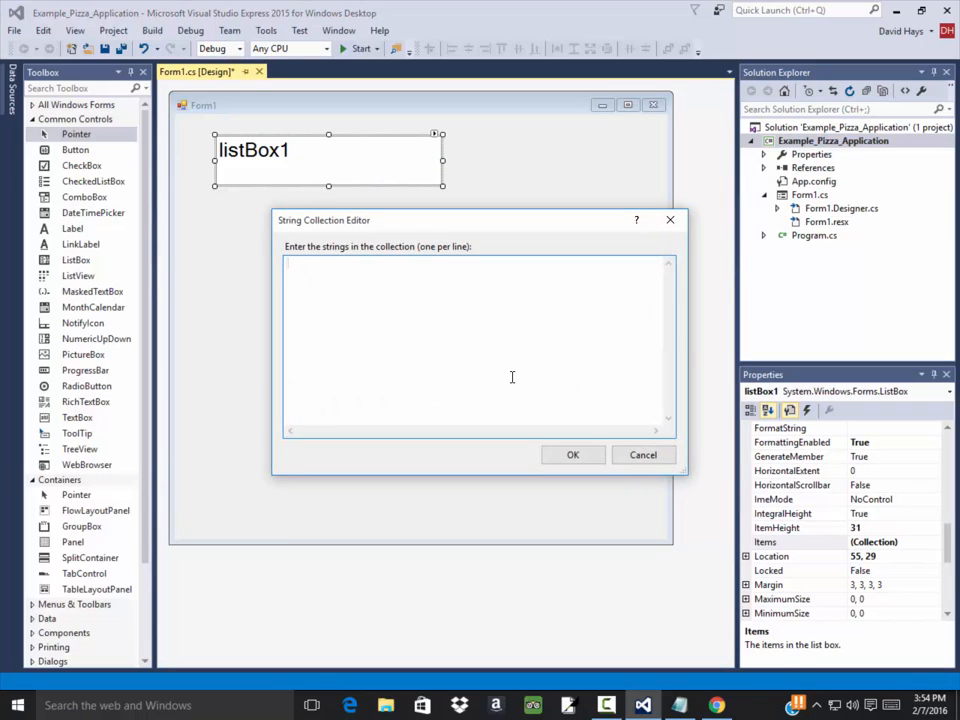
Enter Sausage as the first ingredient in the list box's String Collection Editor
{"action": "type", "text": "Sausage"}
{"action": "type", "text": "Ha"}
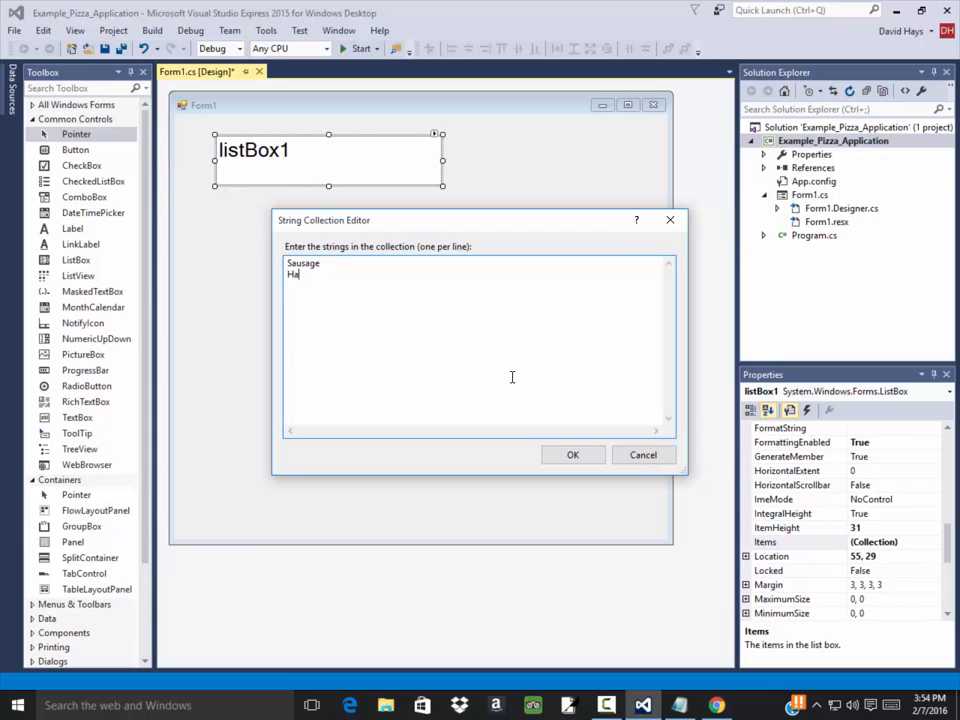
{"action": "left_click", "coordinate": [572, 456]}
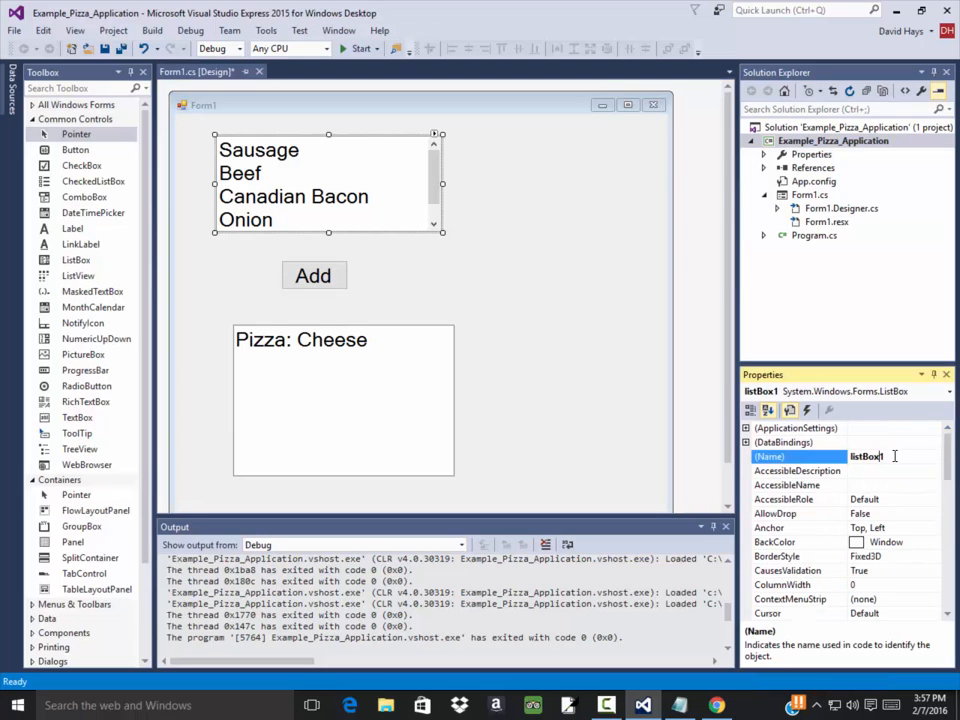
Select listBox1's (Name) property to begin renaming it
{"action": "left_click", "coordinate": [340, 400]}
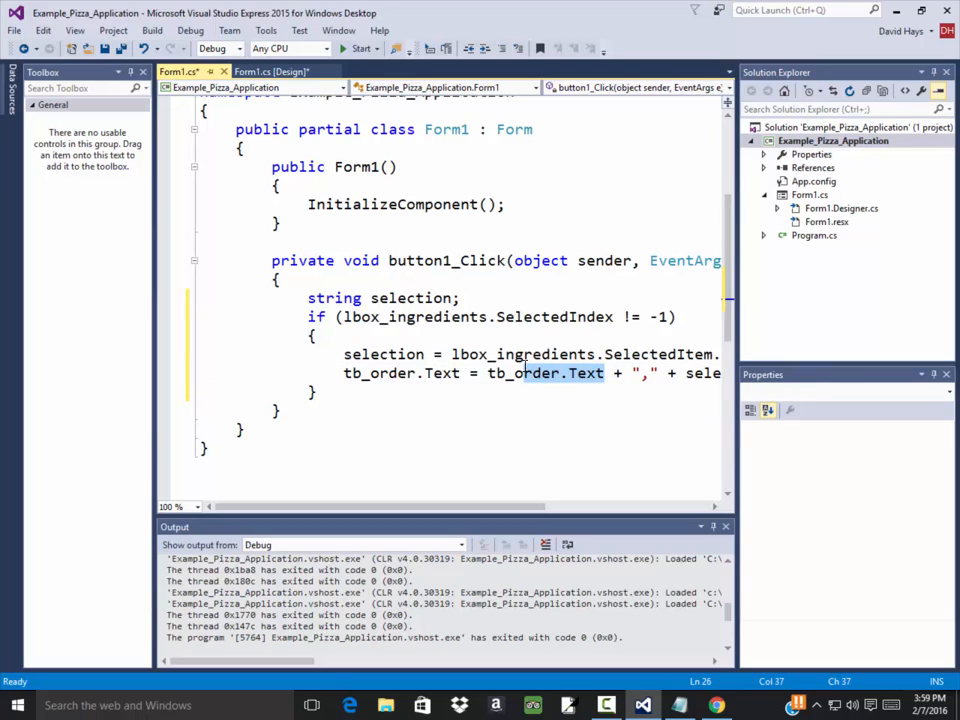
Launch the pizza order app to test the Add button's append code
{"action": "left_click", "coordinate": [360, 48]}
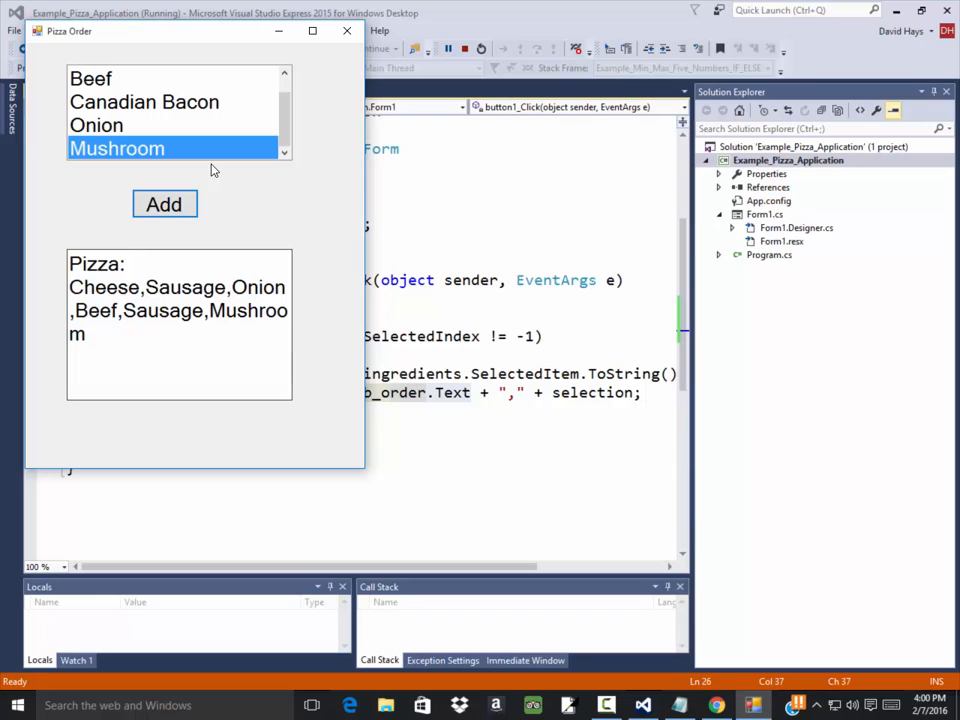
Scroll the running app's ingredient list while adding toppings to the order
{"action": "scroll", "scroll_direction": "up", "scroll_amount": 3}
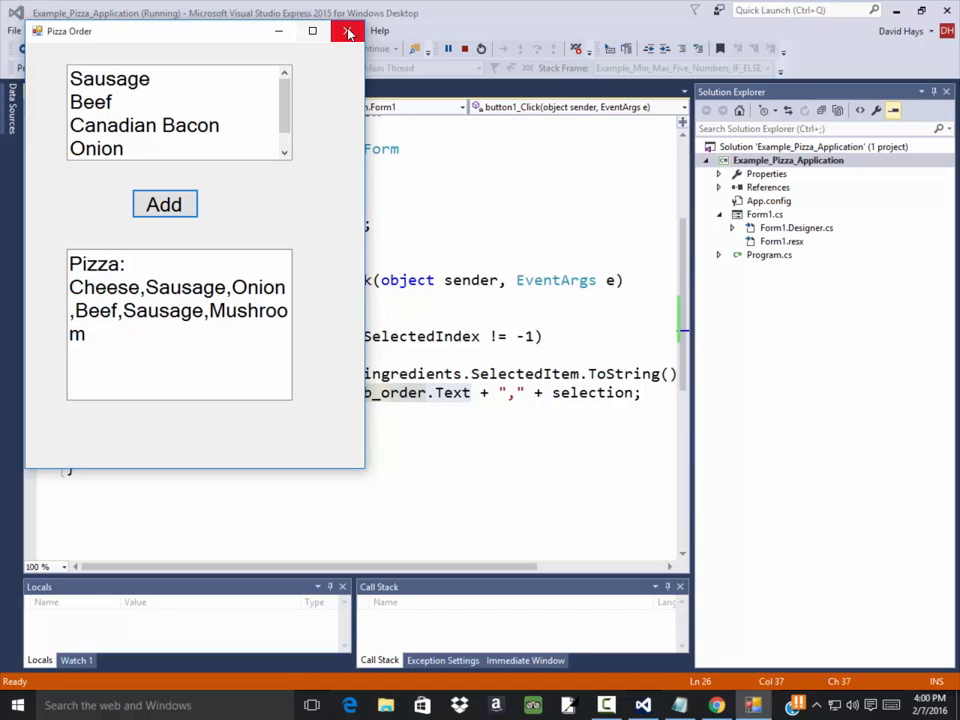